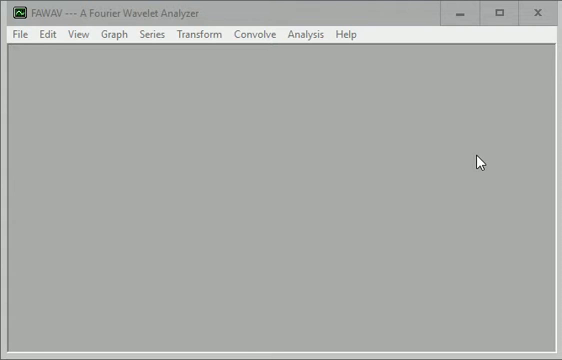
pyautogui.moveTo(82, 56)
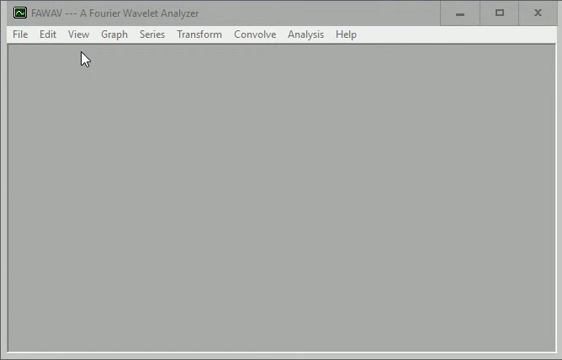
# Step: Create a new one-dimensional graph window via File > New 1 Dim
pyautogui.click(18, 32)
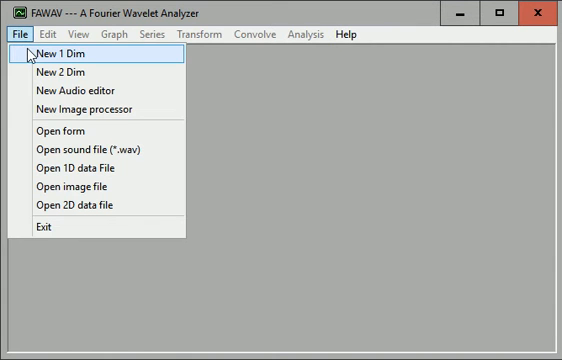
pyautogui.click(58, 48)
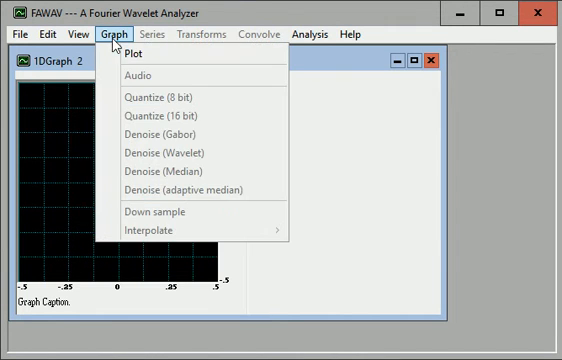
# Step: Plot 2cos(4pi x) + 0.5sin(24pi x) with interval length L = 16
pyautogui.click(140, 52)
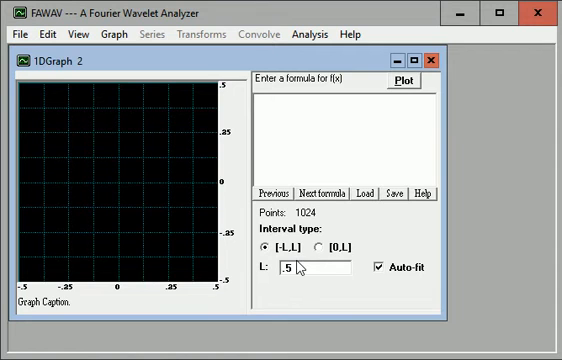
pyautogui.tripleClick(300, 268)
pyautogui.write('16')
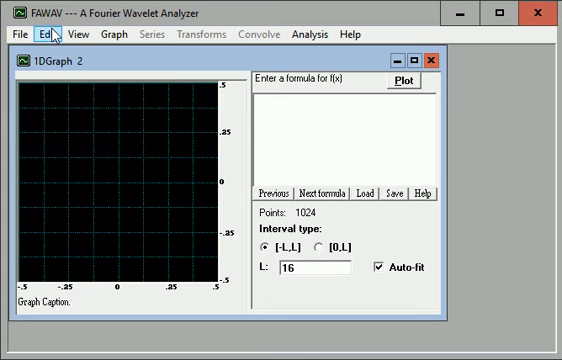
pyautogui.click(36, 36)
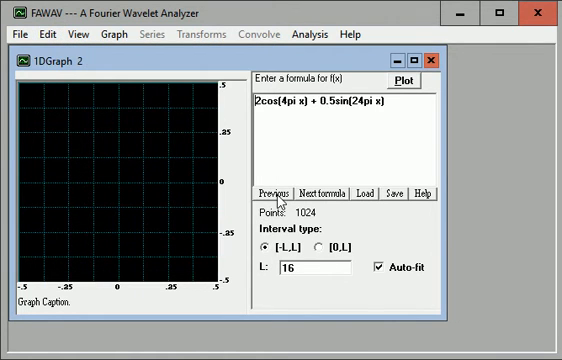
pyautogui.moveTo(380, 140)
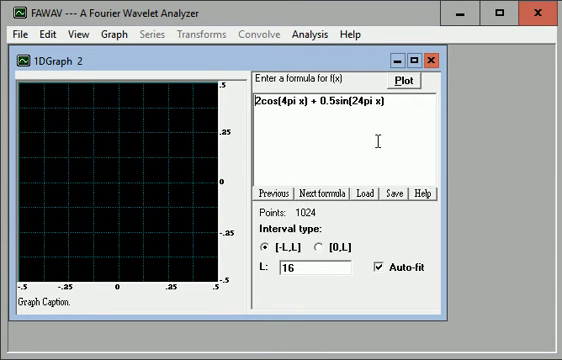
pyautogui.moveTo(410, 244)
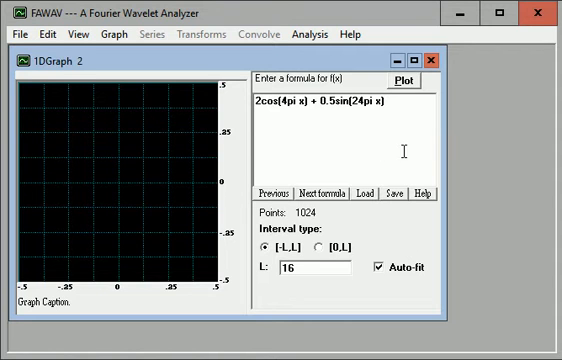
pyautogui.moveTo(422, 82)
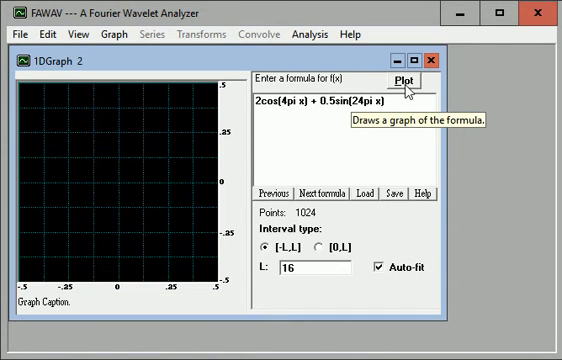
pyautogui.click(396, 78)
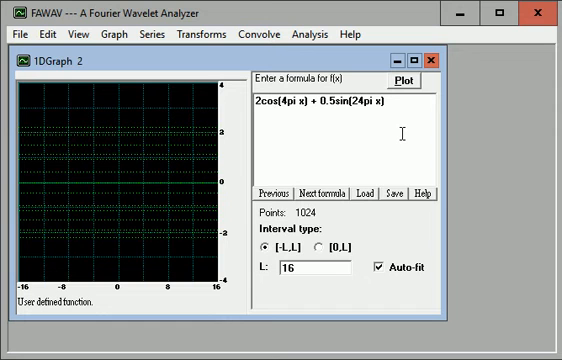
# Step: Check the number of points (1024) and bring up the graph display style settings
pyautogui.click(40, 34)
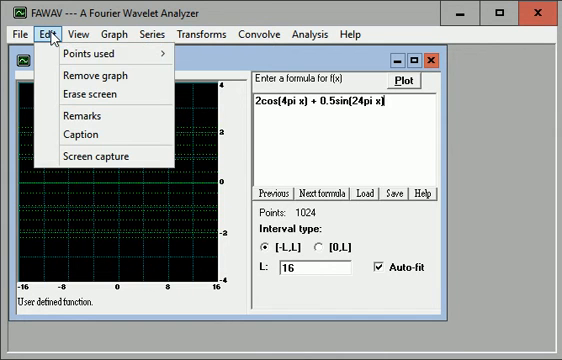
pyautogui.click(84, 56)
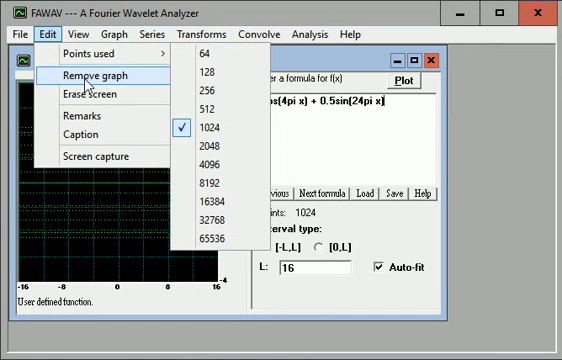
pyautogui.click(74, 36)
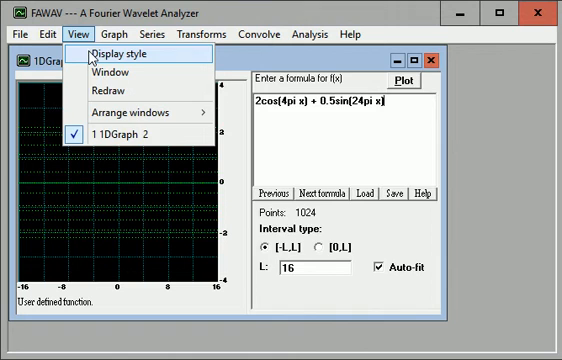
pyautogui.click(116, 50)
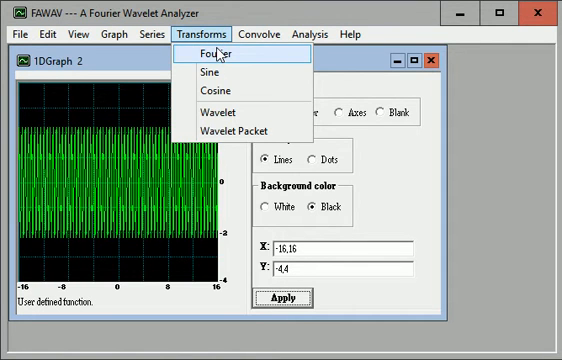
# Step: Compute and plot the Fourier transform of the graph as spectral spikes
pyautogui.click(208, 48)
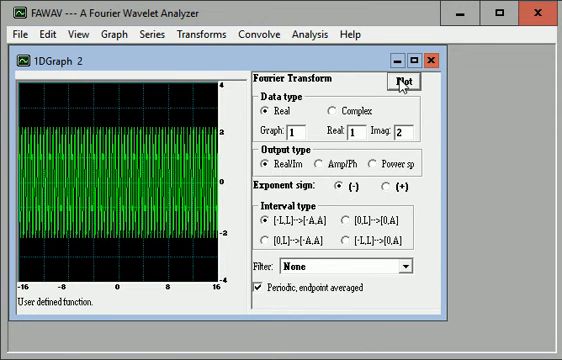
pyautogui.click(408, 80)
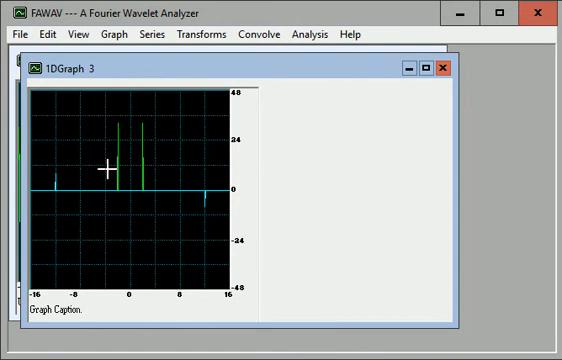
pyautogui.moveTo(144, 130)
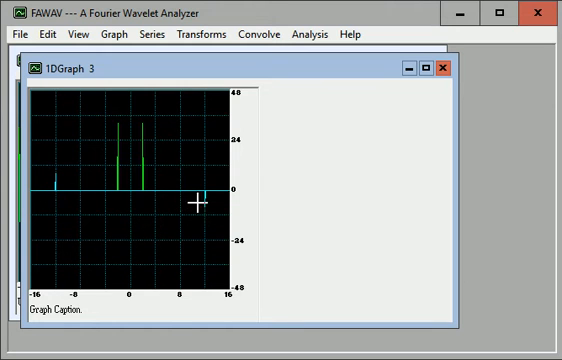
pyautogui.moveTo(316, 218)
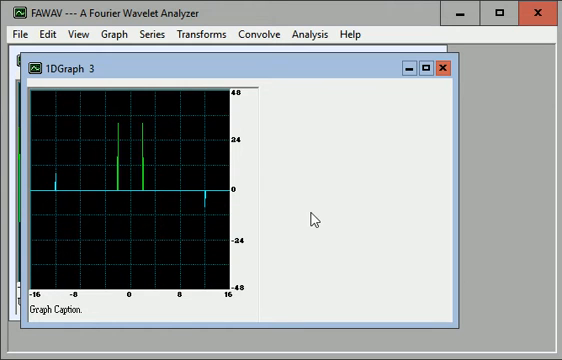
pyautogui.moveTo(416, 224)
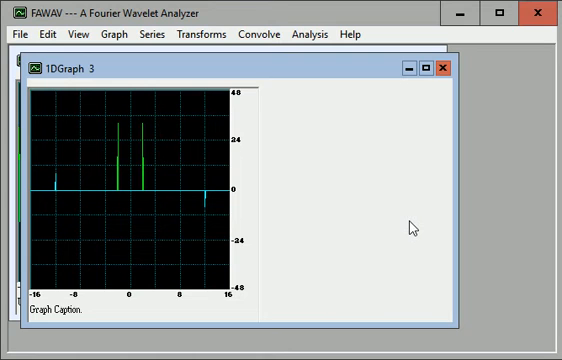
pyautogui.moveTo(332, 152)
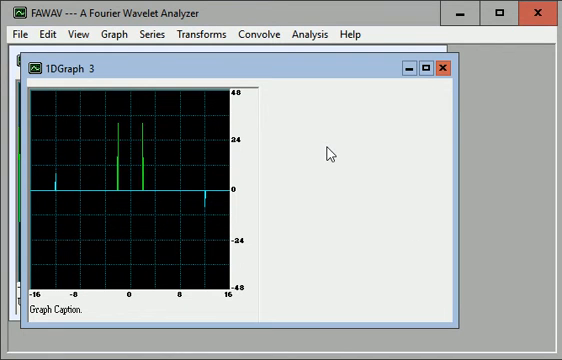
# Step: In a new 1D window, plot (1 + cos(24pi x))/(1 + 4x^2) with L = 16
pyautogui.click(12, 32)
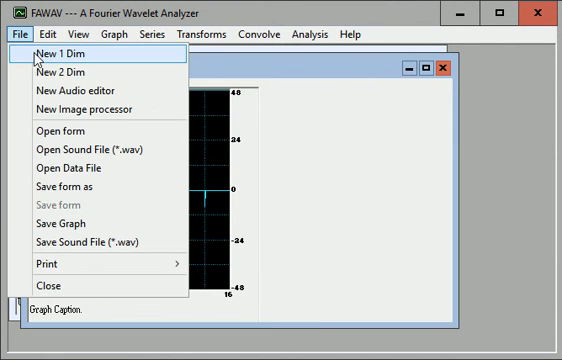
pyautogui.click(58, 46)
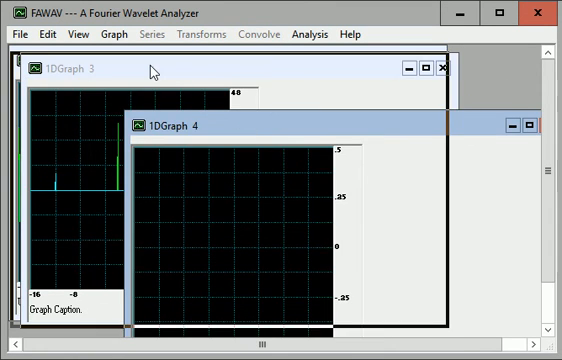
pyautogui.click(104, 36)
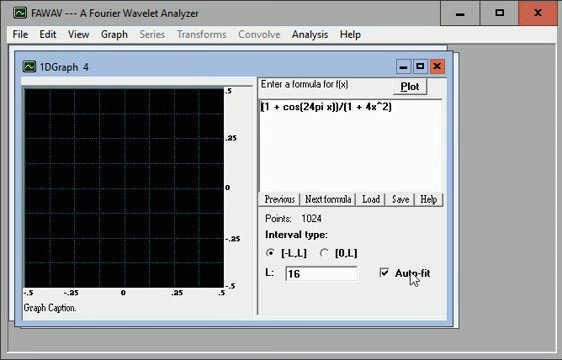
pyautogui.moveTo(412, 254)
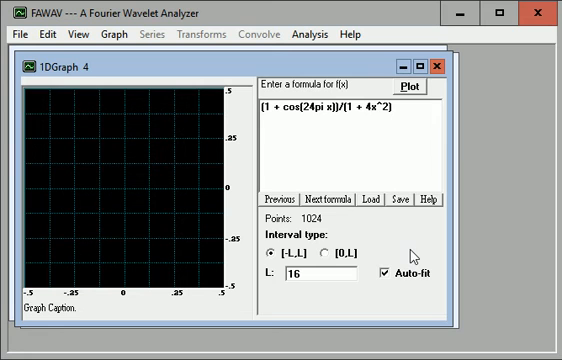
pyautogui.moveTo(416, 94)
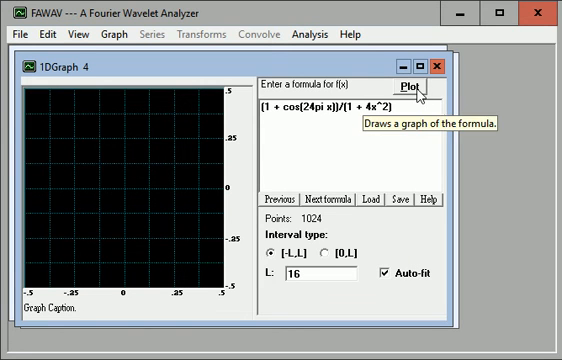
pyautogui.click(422, 88)
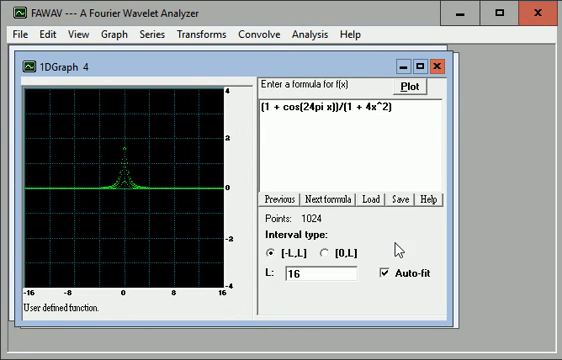
pyautogui.moveTo(120, 178)
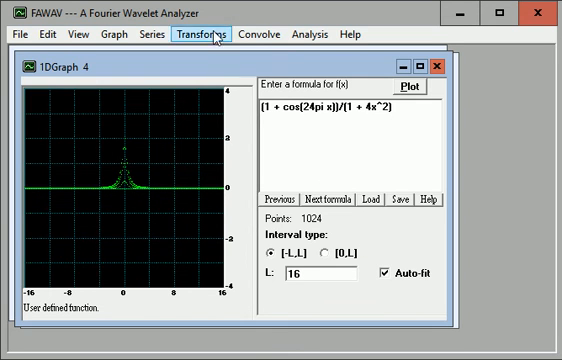
# Step: Compute and plot the Fourier transform of the second graph, showing three peaks
pyautogui.click(204, 36)
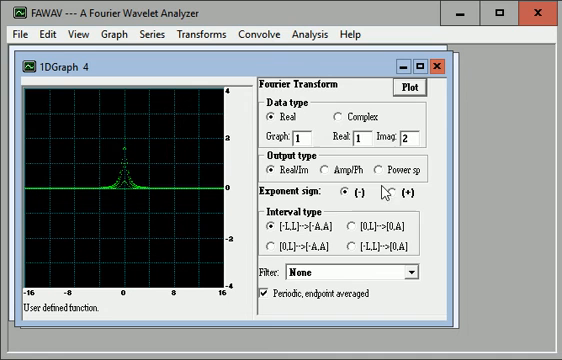
pyautogui.click(424, 88)
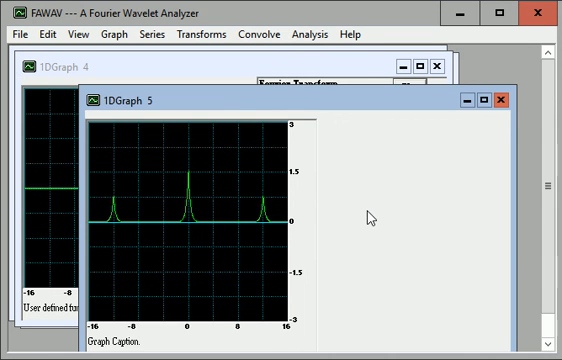
pyautogui.moveTo(356, 96)
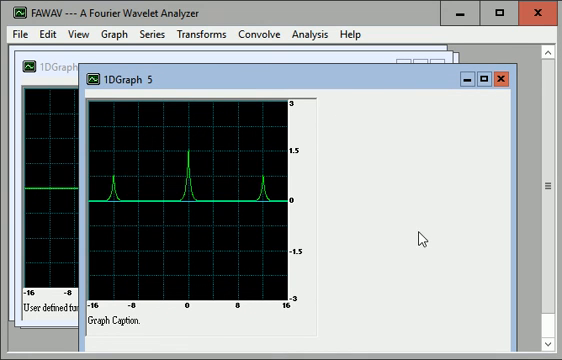
pyautogui.moveTo(416, 242)
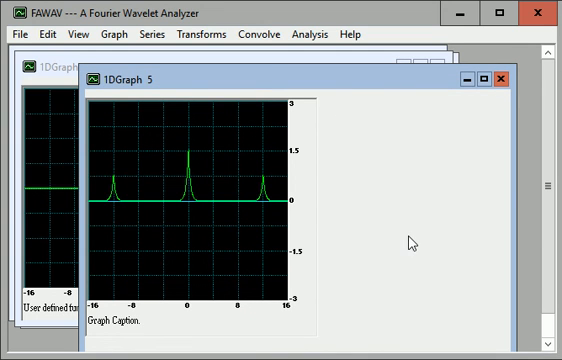